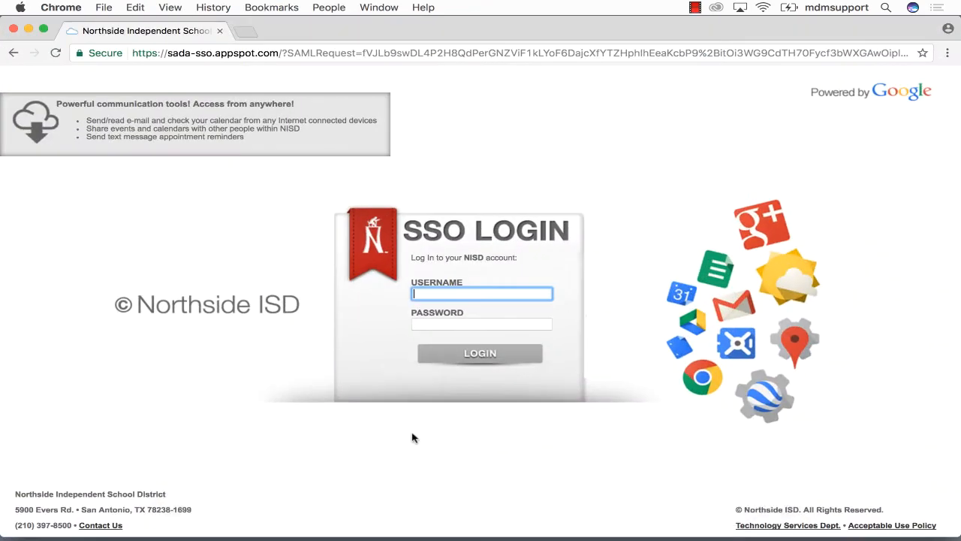
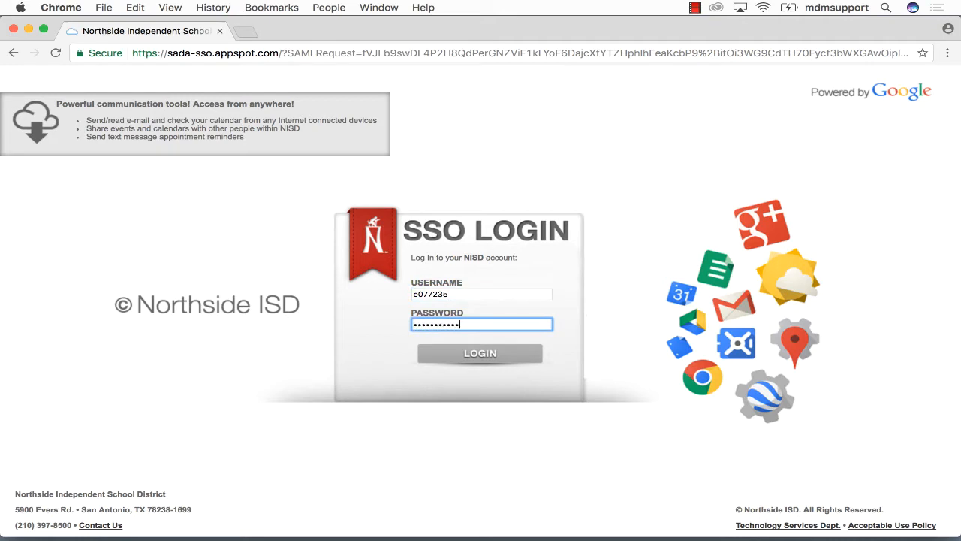
{"action": "left_click", "coordinate": [480, 353]}
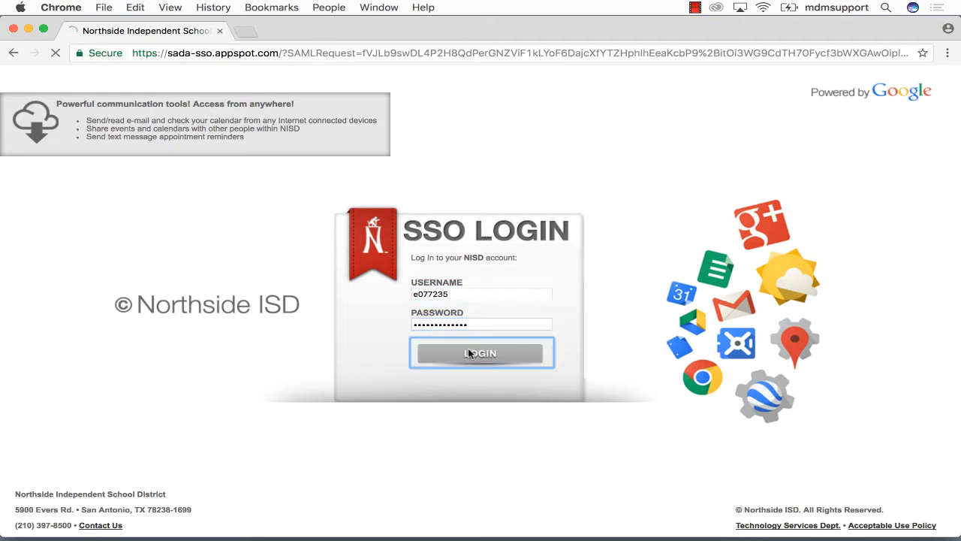
Switch to the delegated MDM mailbox and open the Set Up Your Managed Apple ID email
{"action": "left_click", "coordinate": [480, 353]}
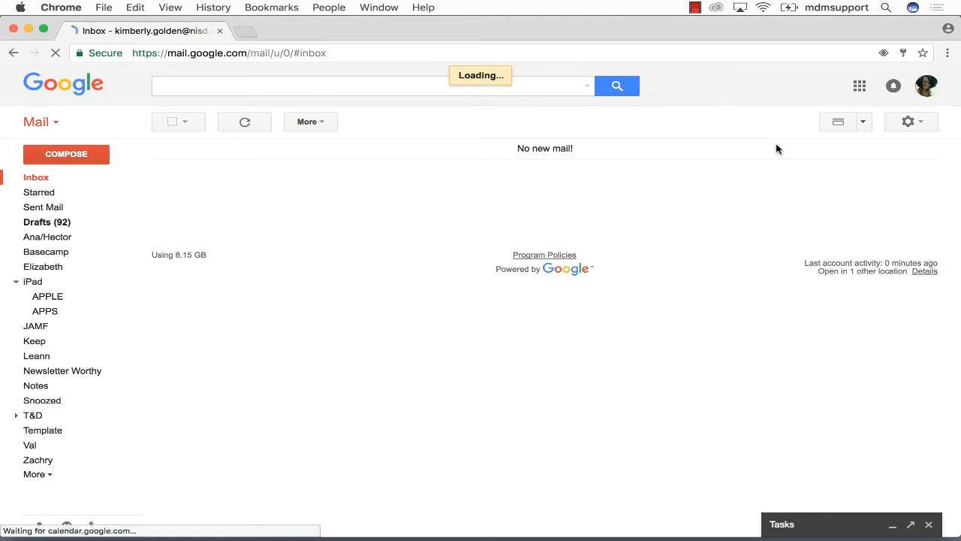
{"action": "left_click", "coordinate": [925, 85]}
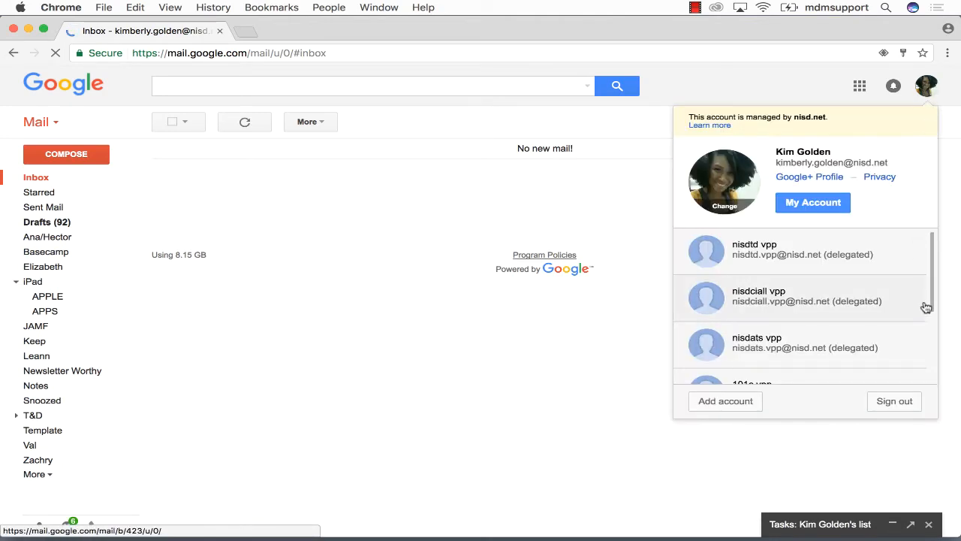
{"action": "scroll", "scroll_direction": "down", "scroll_amount": 3}
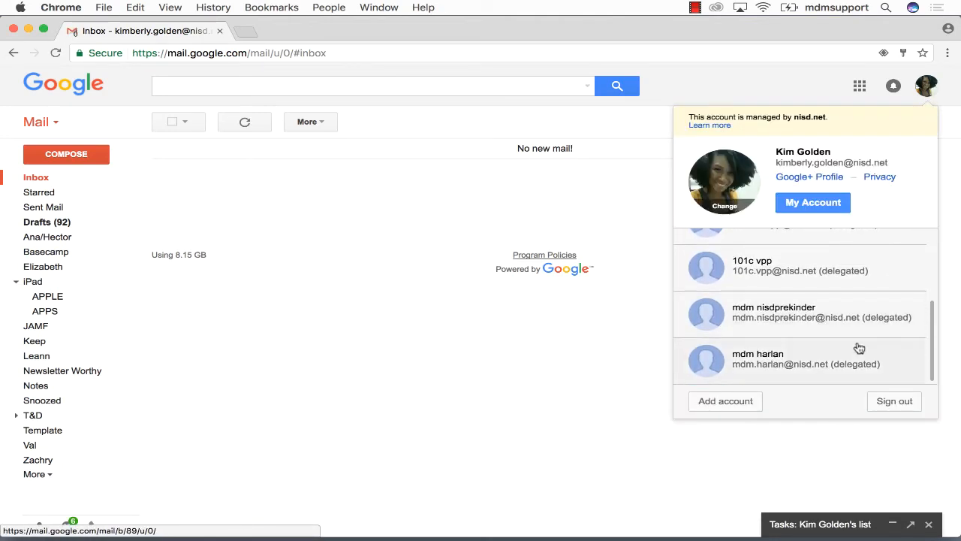
{"action": "left_click", "coordinate": [758, 359]}
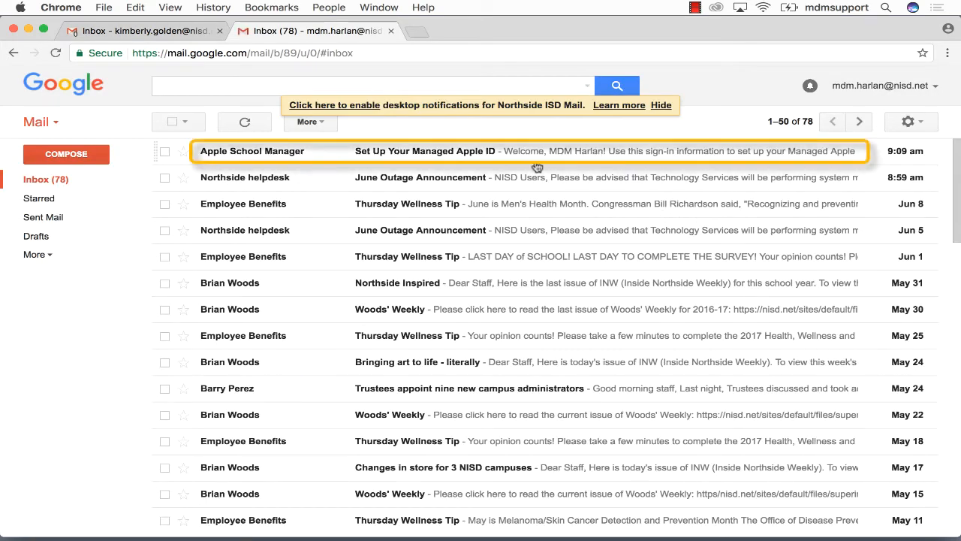
{"action": "left_click", "coordinate": [424, 150]}
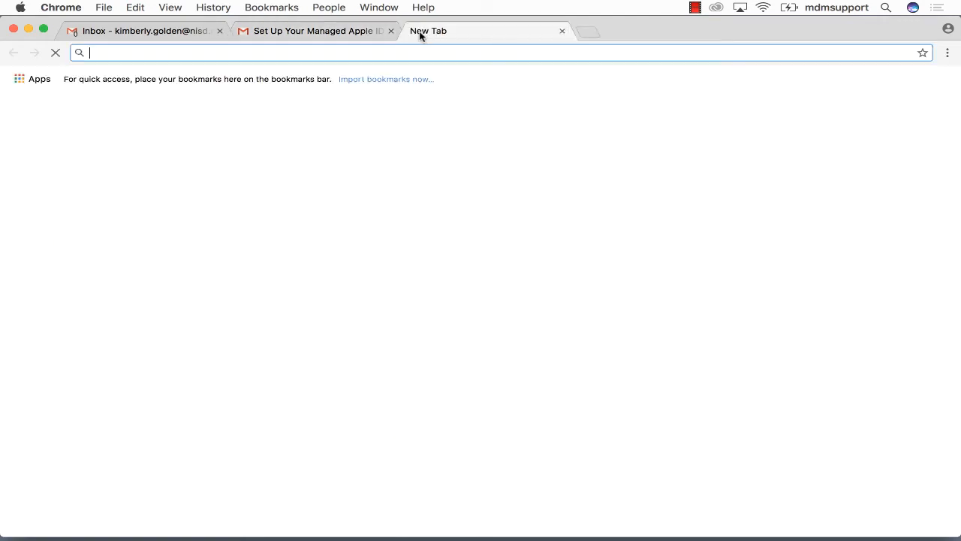
Go to school.apple.com in the new tab
{"action": "type", "text": "school.apple.com"}
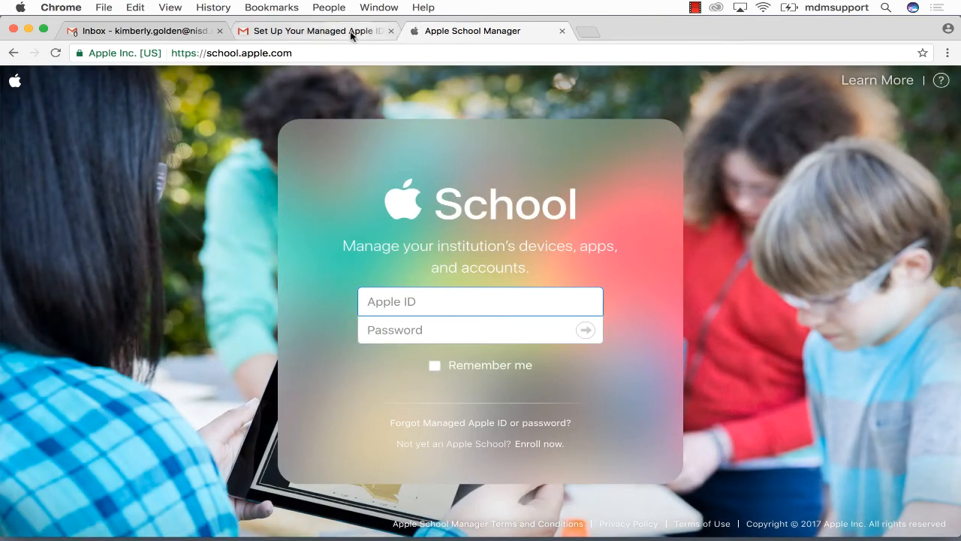
{"action": "left_click", "coordinate": [143, 31]}
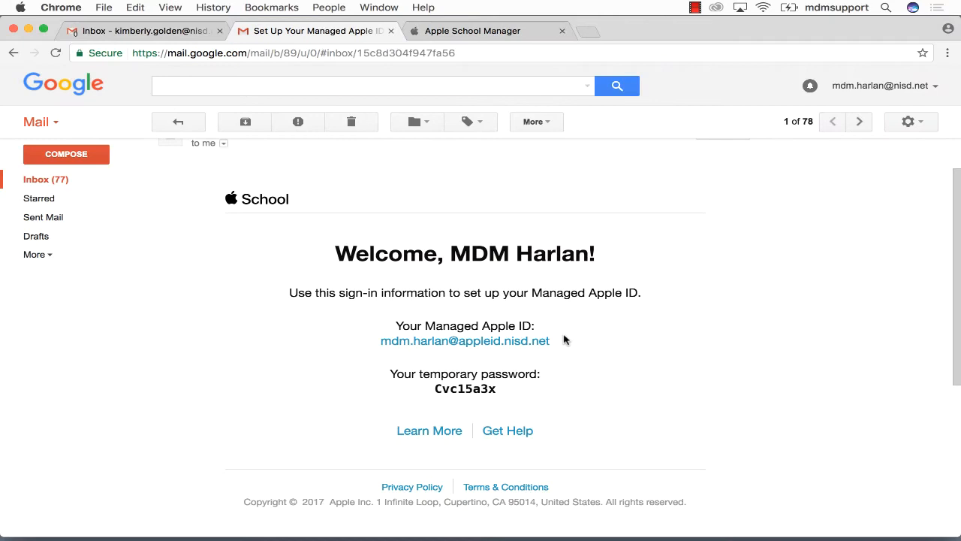
{"action": "left_click_drag", "start_coordinate": [380, 340], "coordinate": [548, 341]}
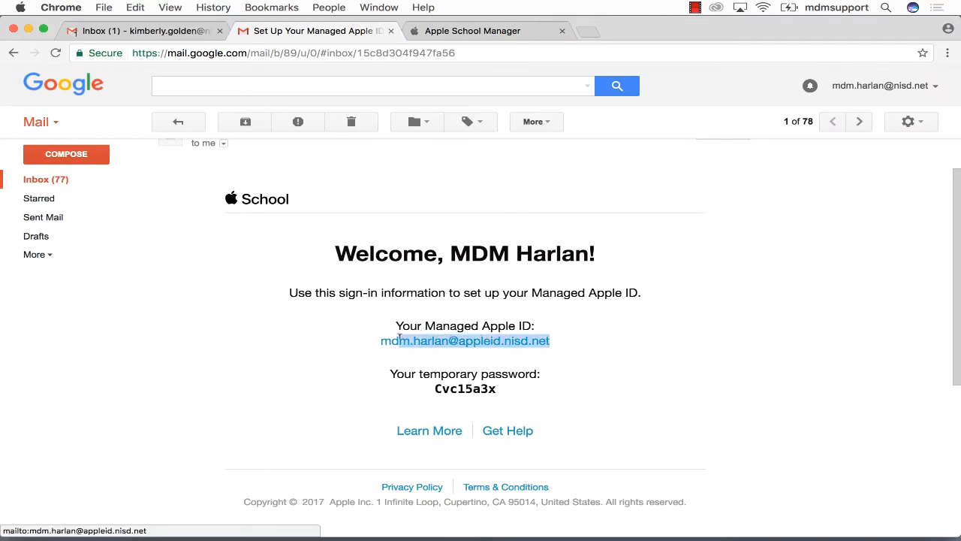
{"action": "right_click", "coordinate": [464, 340]}
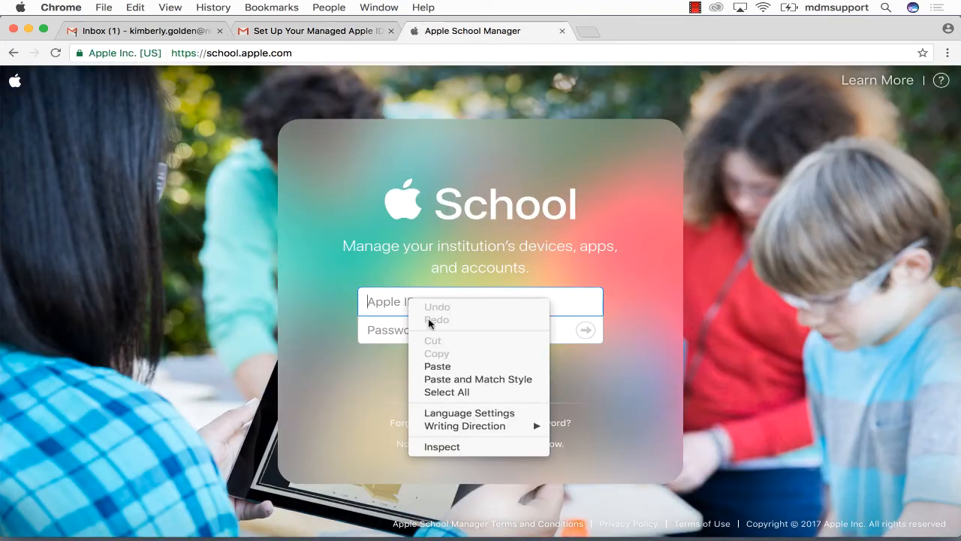
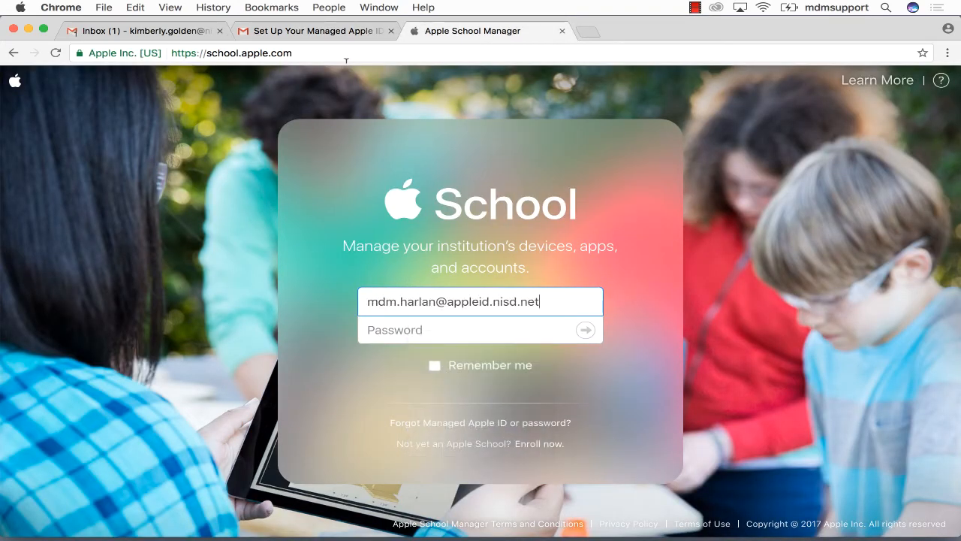
Paste the email's temporary password into the password field and submit the sign-in
{"action": "left_click", "coordinate": [315, 31]}
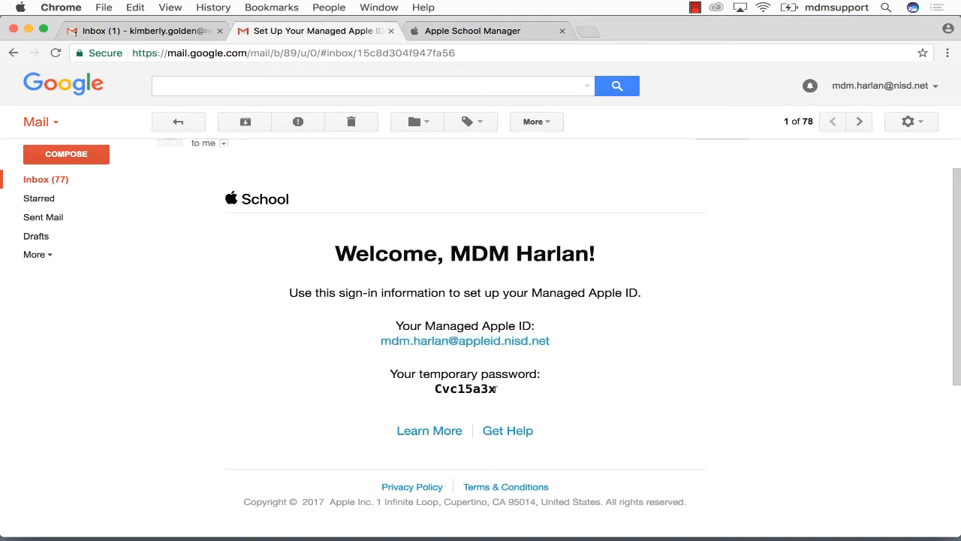
{"action": "right_click", "coordinate": [464, 388]}
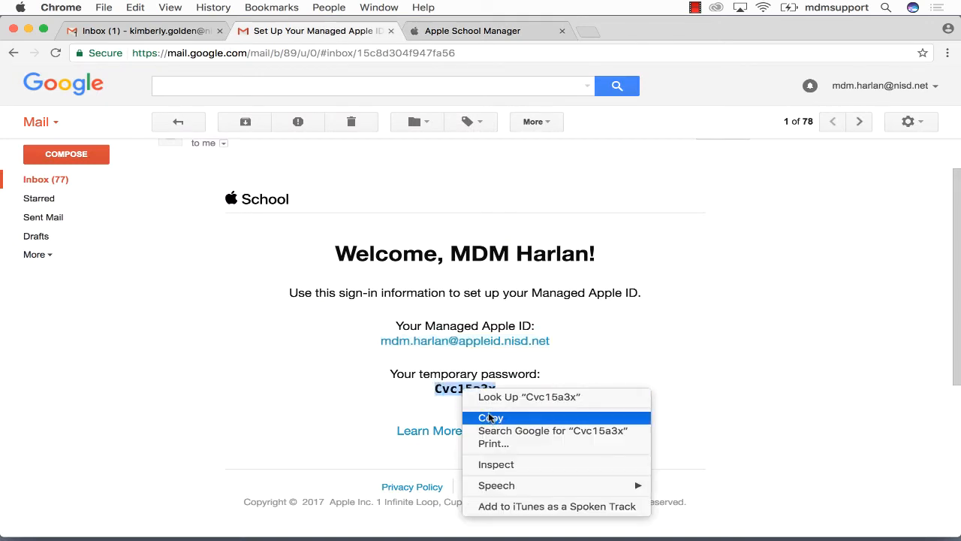
{"action": "left_click", "coordinate": [473, 31]}
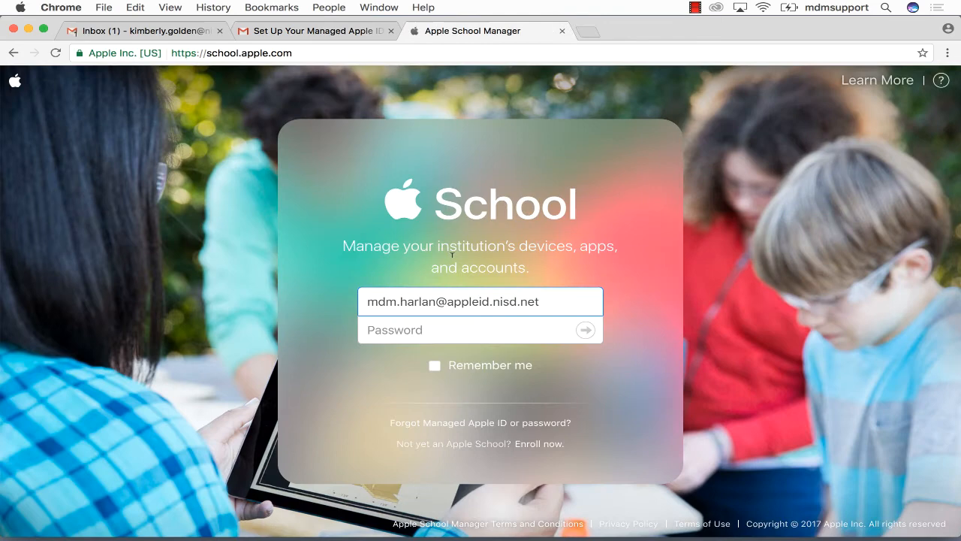
{"action": "right_click", "coordinate": [436, 330]}
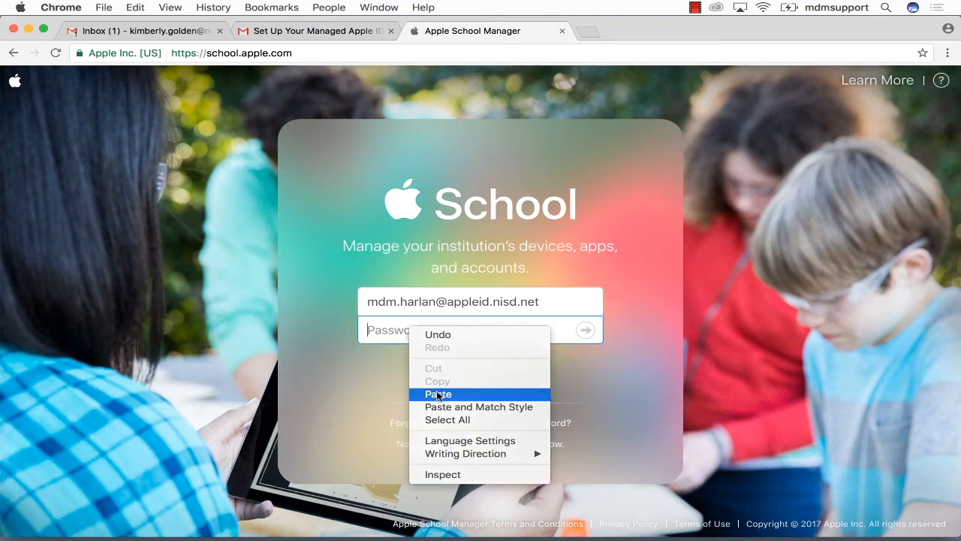
{"action": "left_click", "coordinate": [438, 393]}
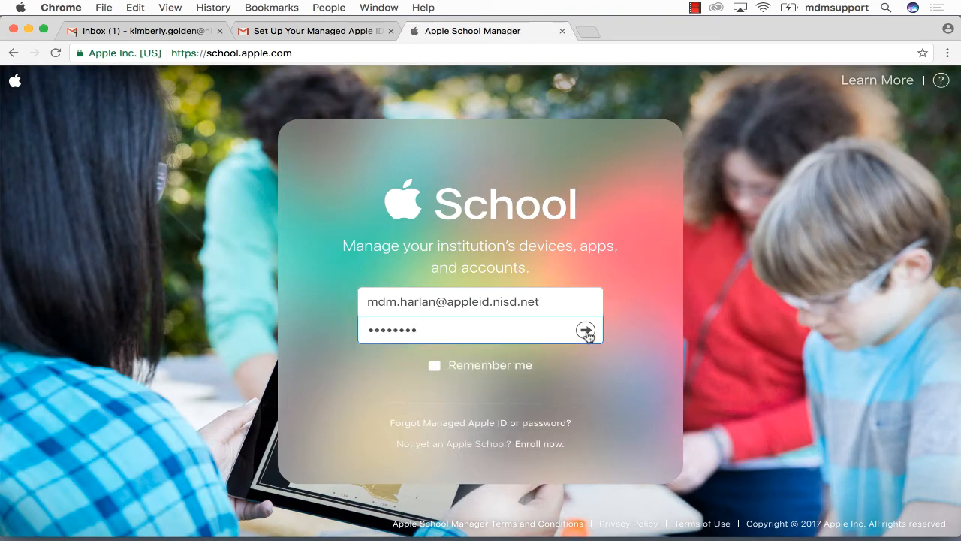
{"action": "left_click", "coordinate": [585, 329]}
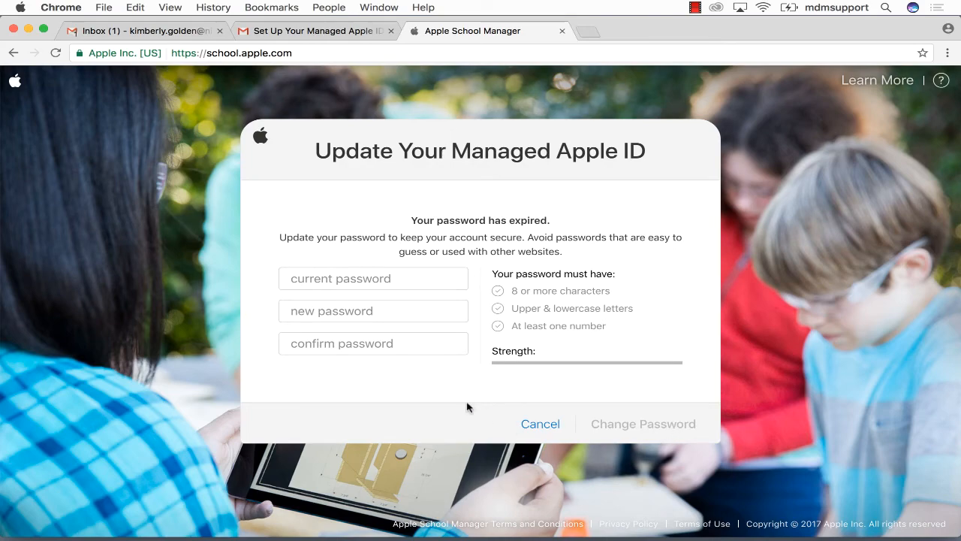
Enter the temporary password as current and type a strong new password
{"action": "left_click", "coordinate": [316, 30]}
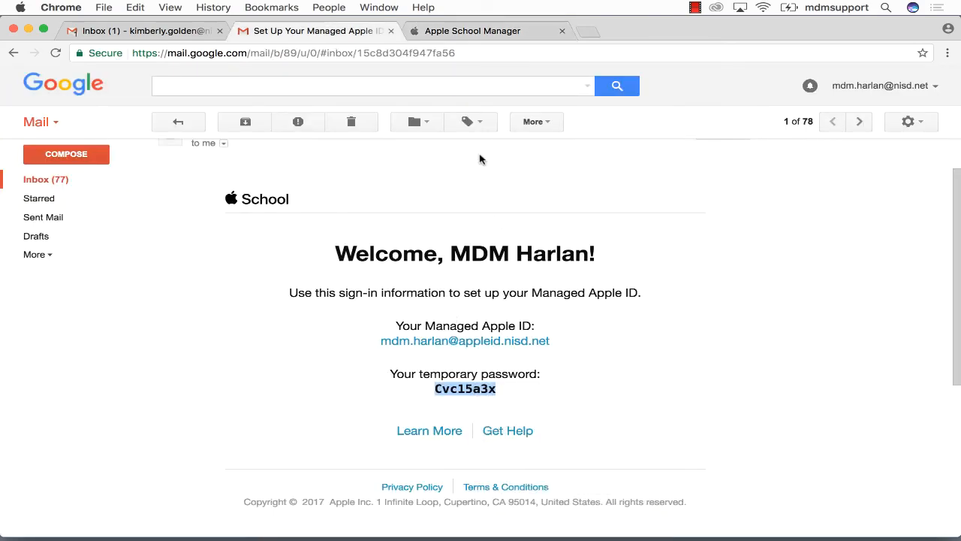
{"action": "left_click", "coordinate": [473, 31]}
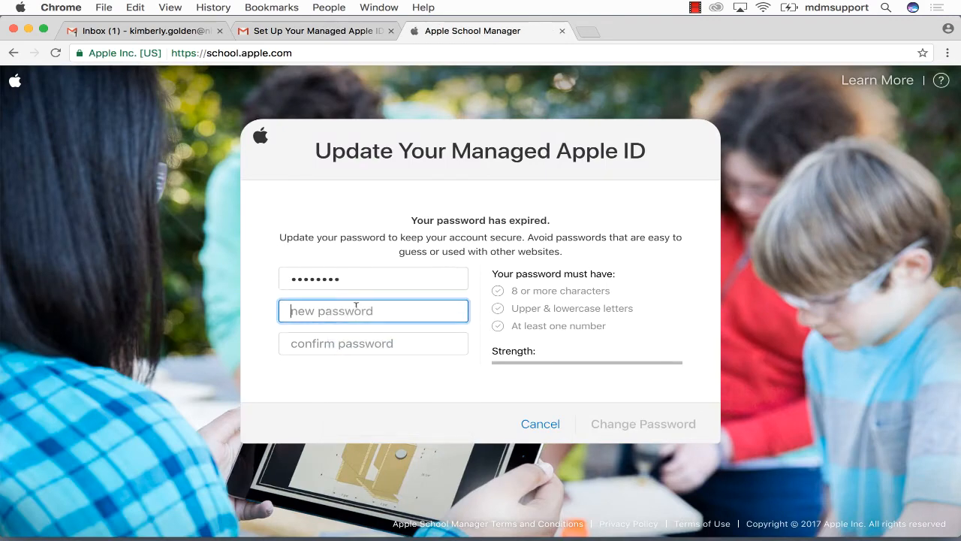
{"action": "type", "text": "Ab"}
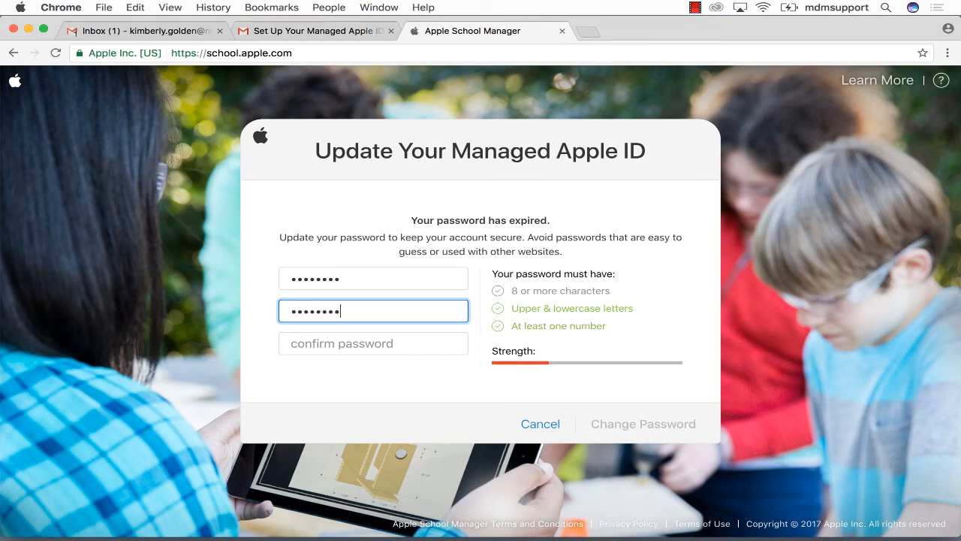
{"action": "type", "text": "•••"}
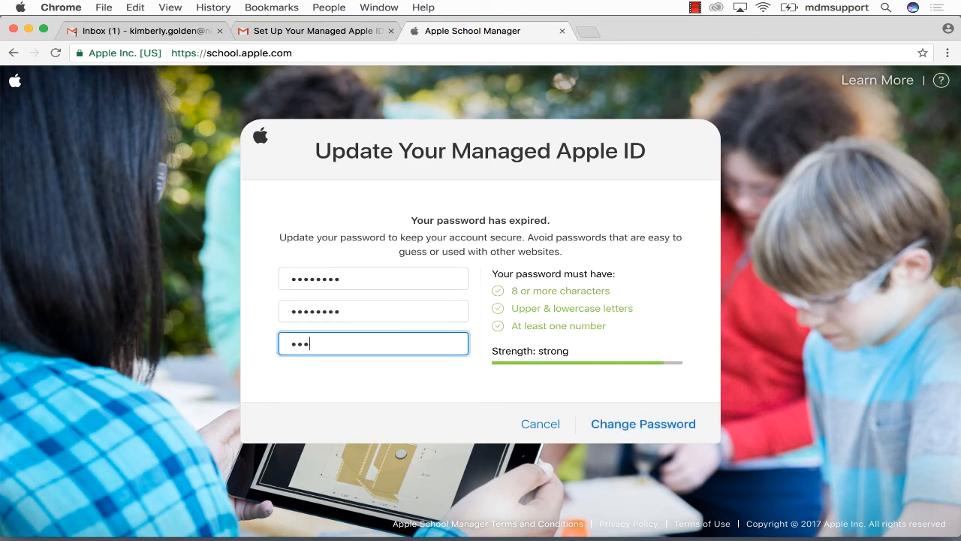